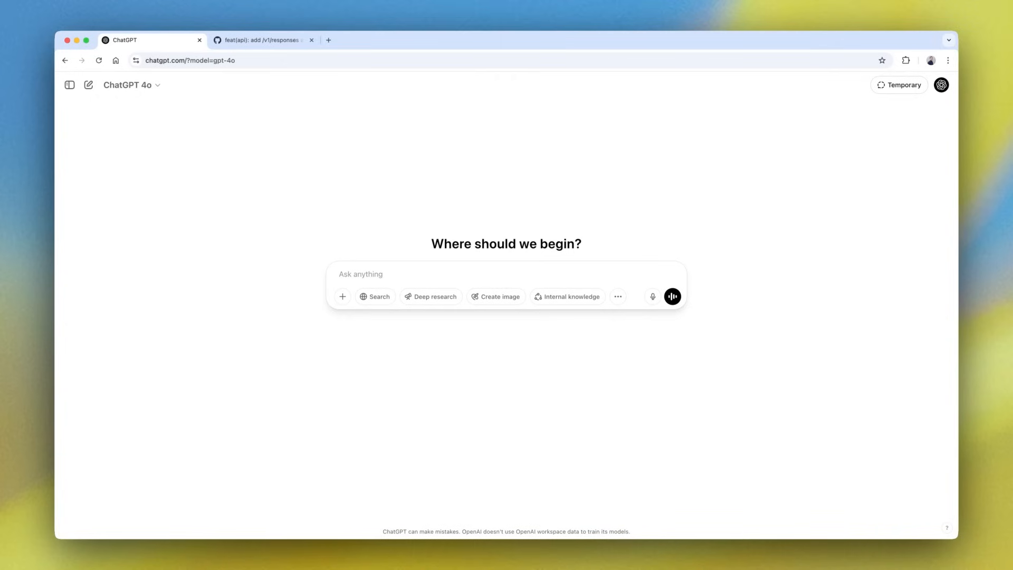
mouse_move(785, 305)
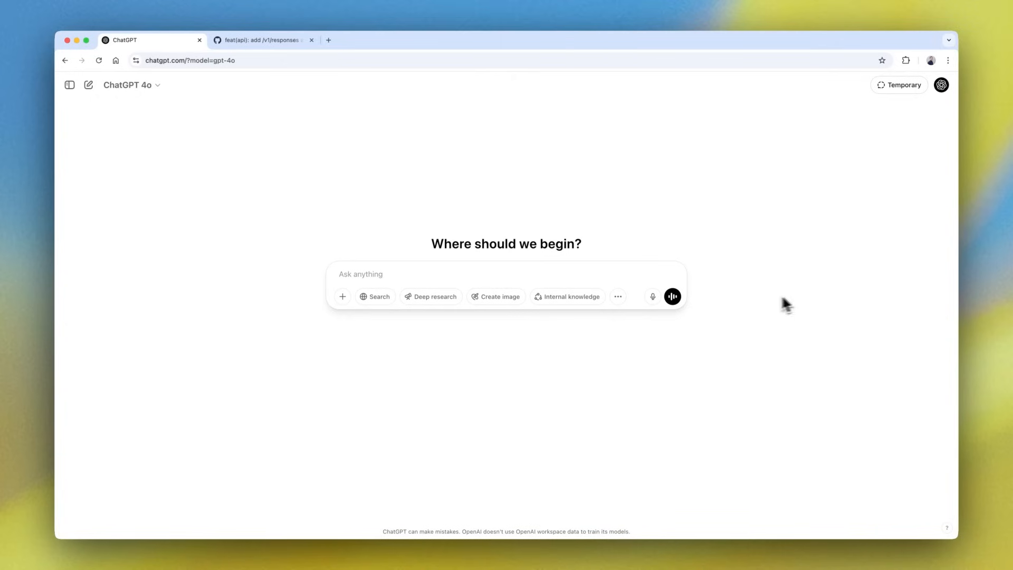
Enable Deep research and scope its GitHub source to All Repositories alongside Web
click(435, 296)
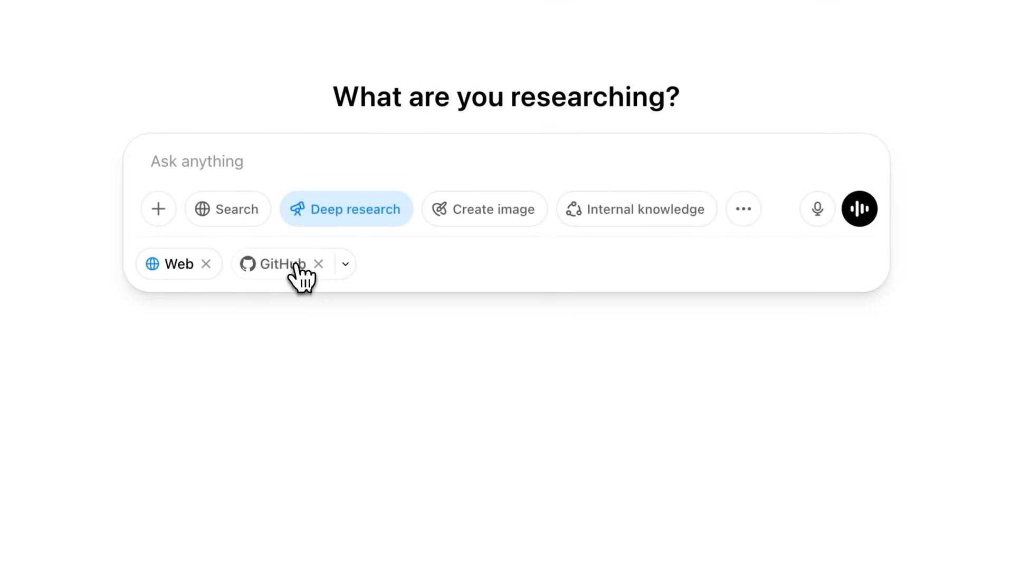
click(345, 264)
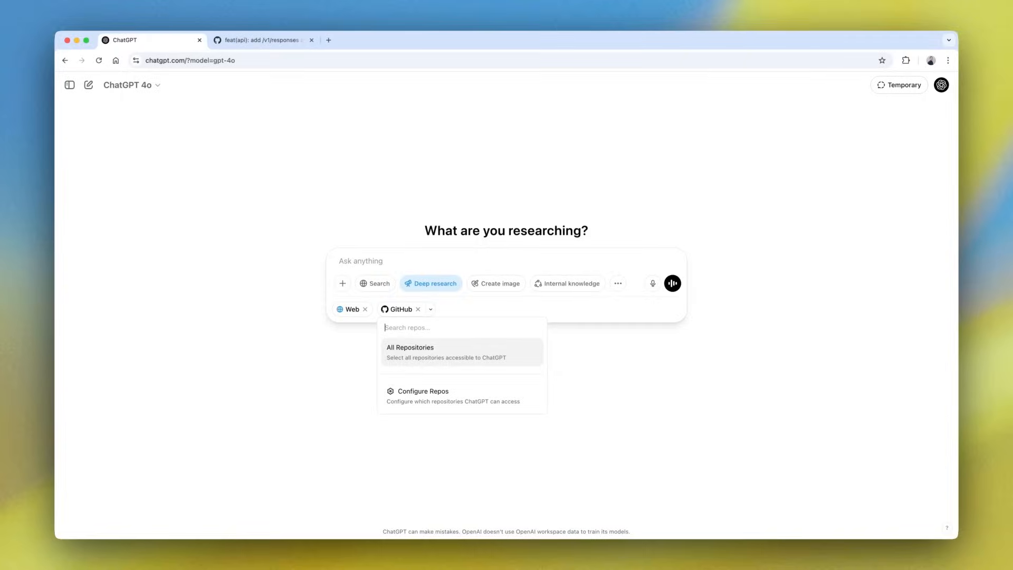
click(410, 348)
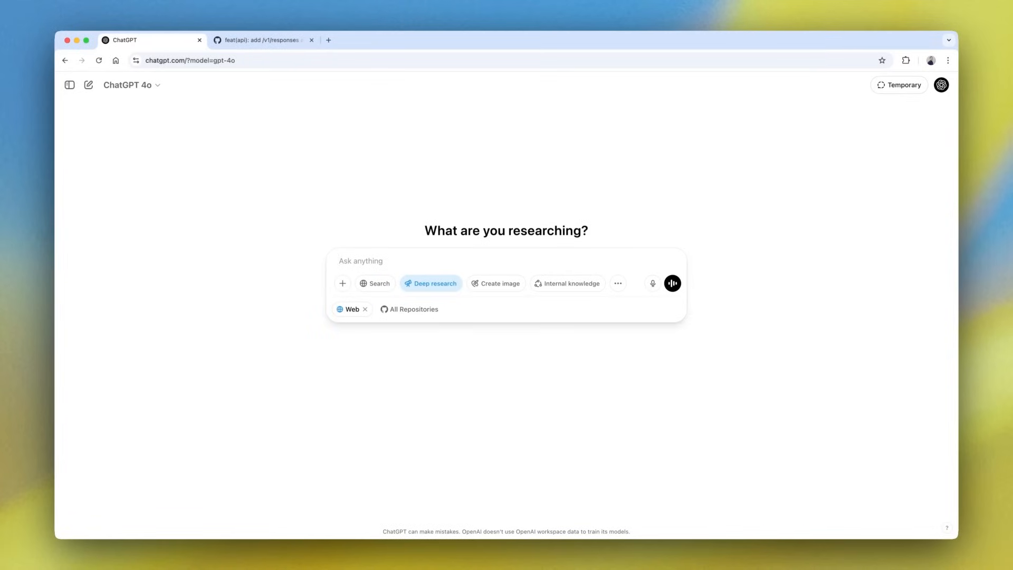
mouse_move(729, 330)
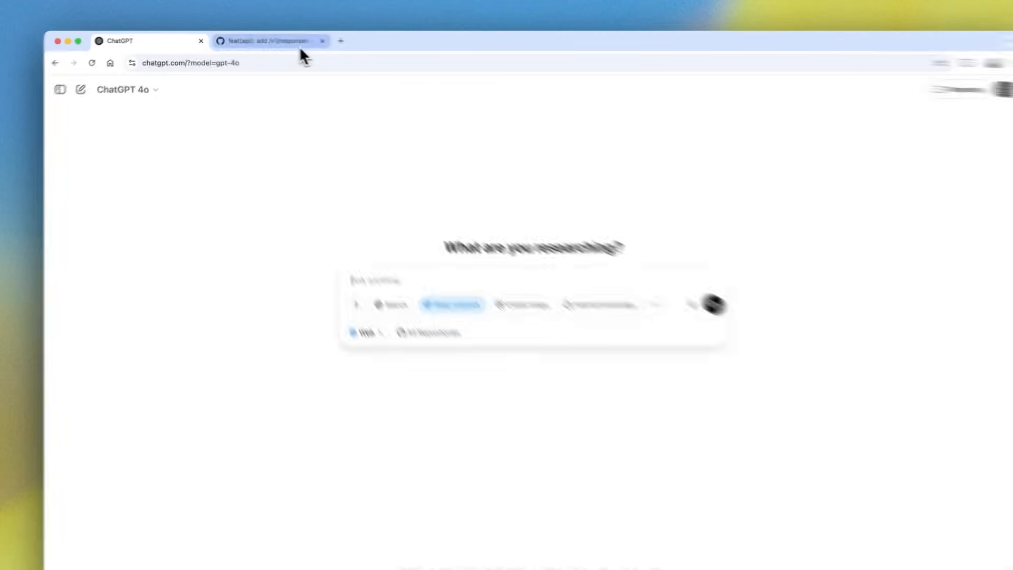
Review the streaming _responses.py diff in the openai-python commit on GitHub, then return to ChatGPT
click(268, 41)
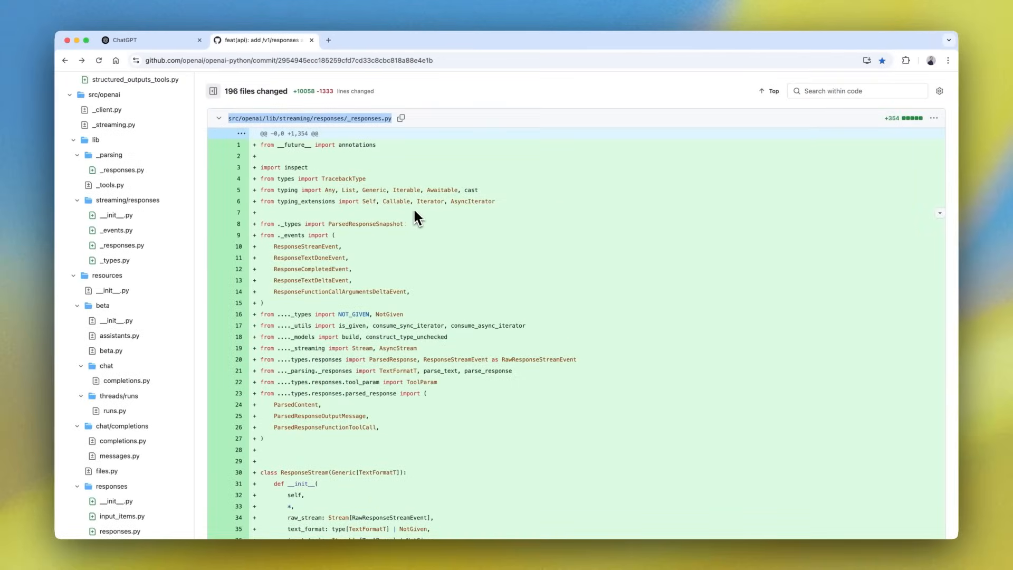
scroll(down, 3)
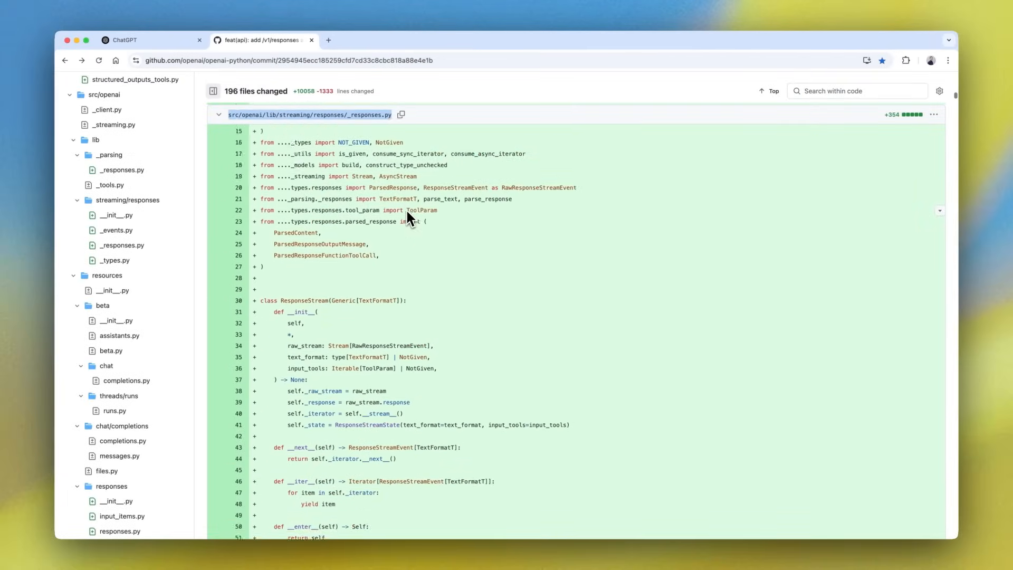
scroll(down, 3)
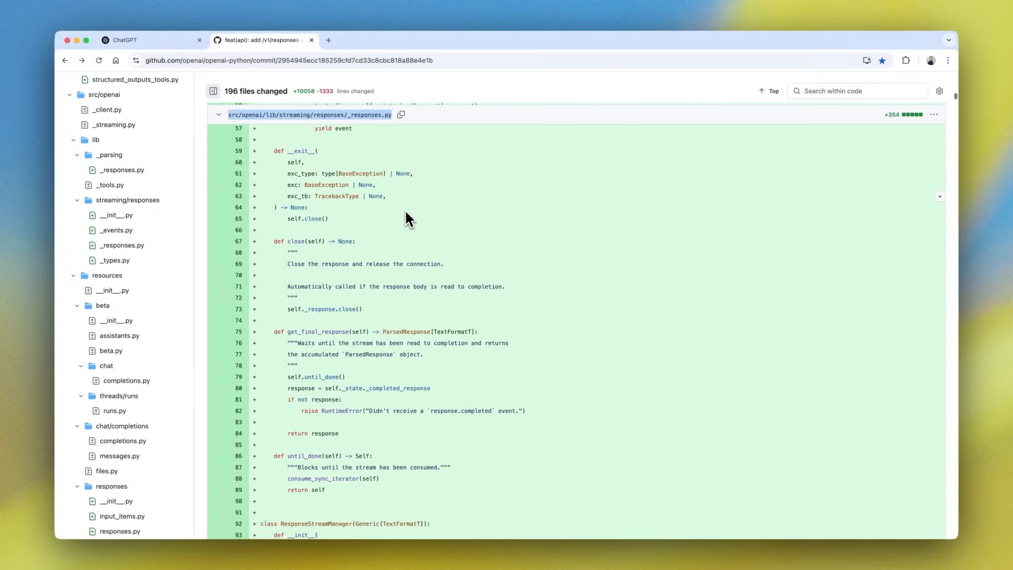
scroll(down, 3)
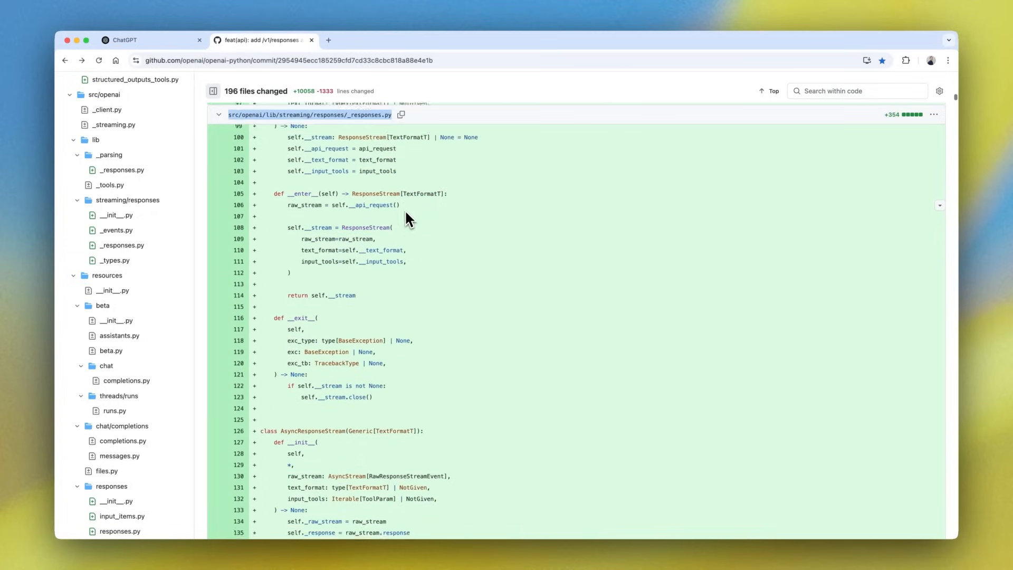
scroll(down, 3)
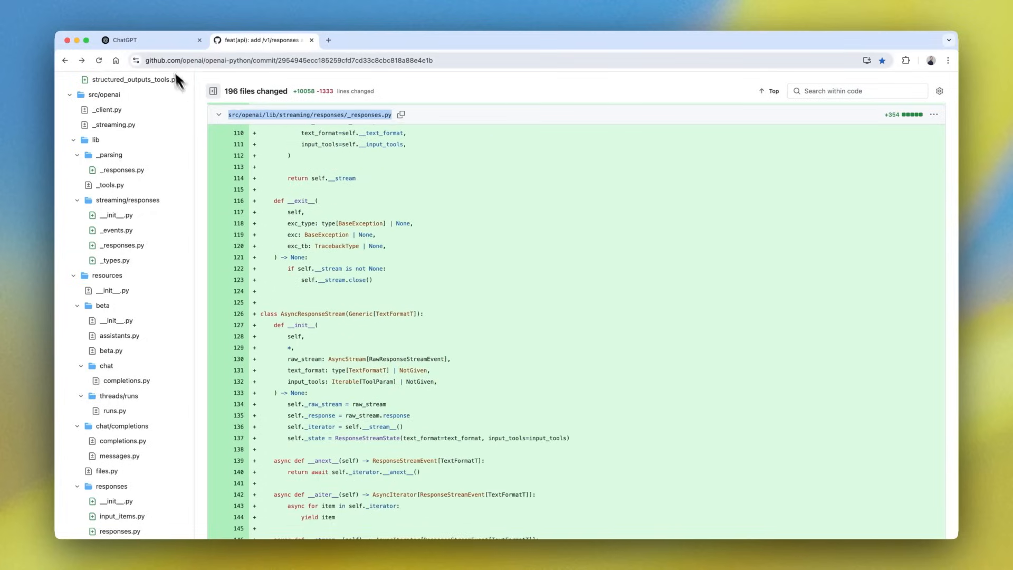
click(152, 39)
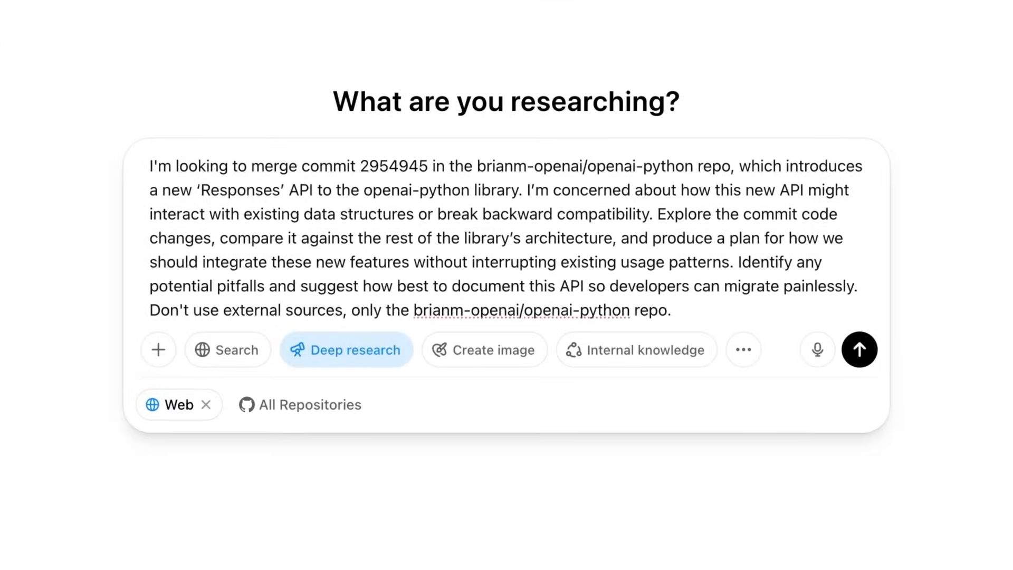
Send the research prompt about integrating commit 2954945's Responses API into openai-python
click(672, 310)
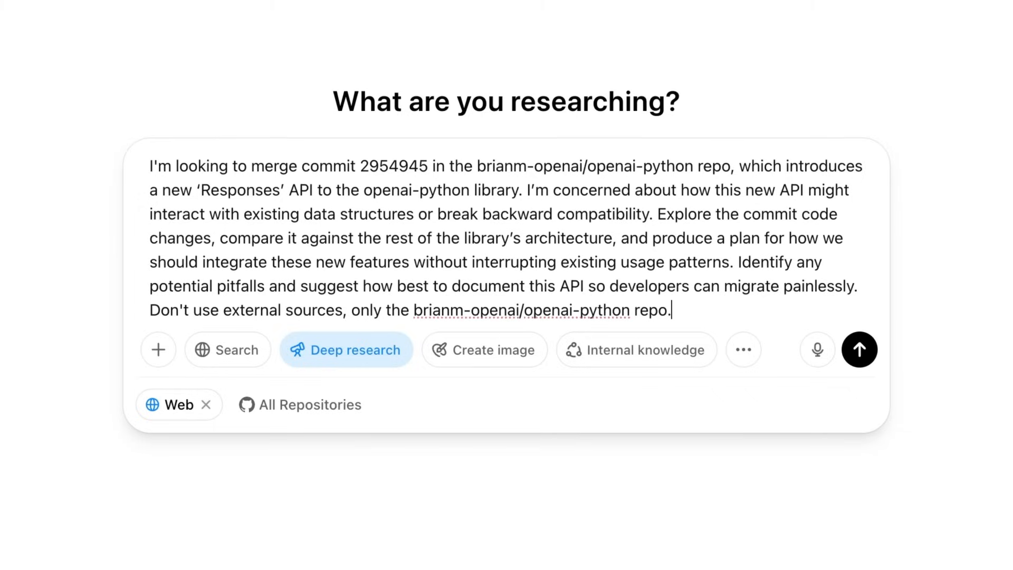
click(859, 350)
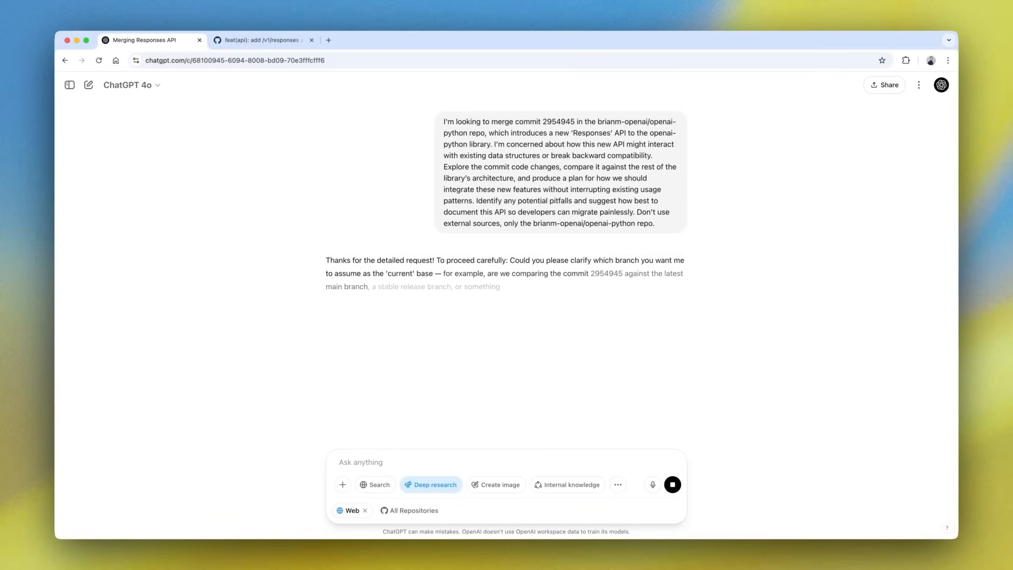
Reply 'main branch / sample migration guide / tests i may need to implement' so the research begins
text(main)
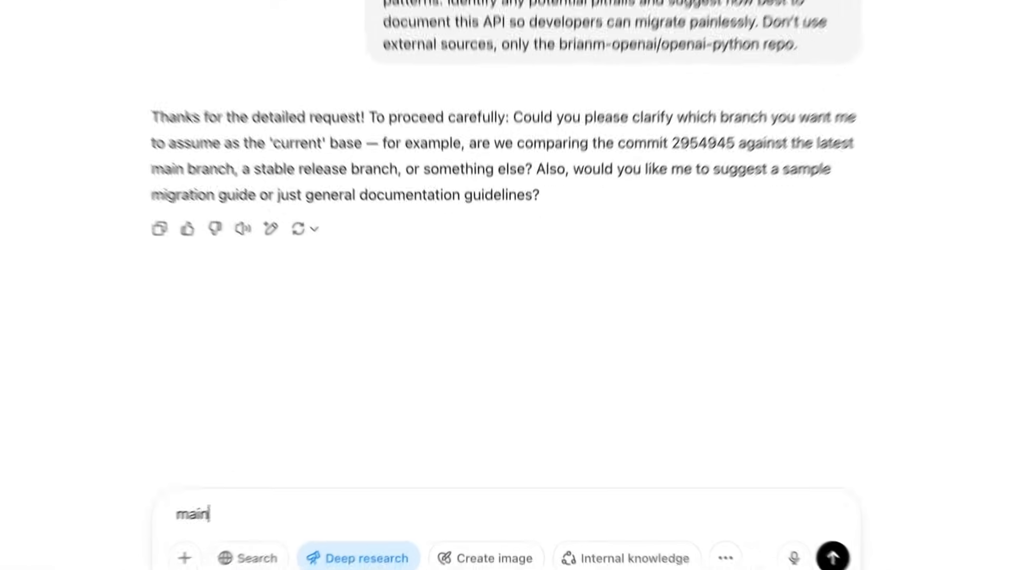
text(branch)
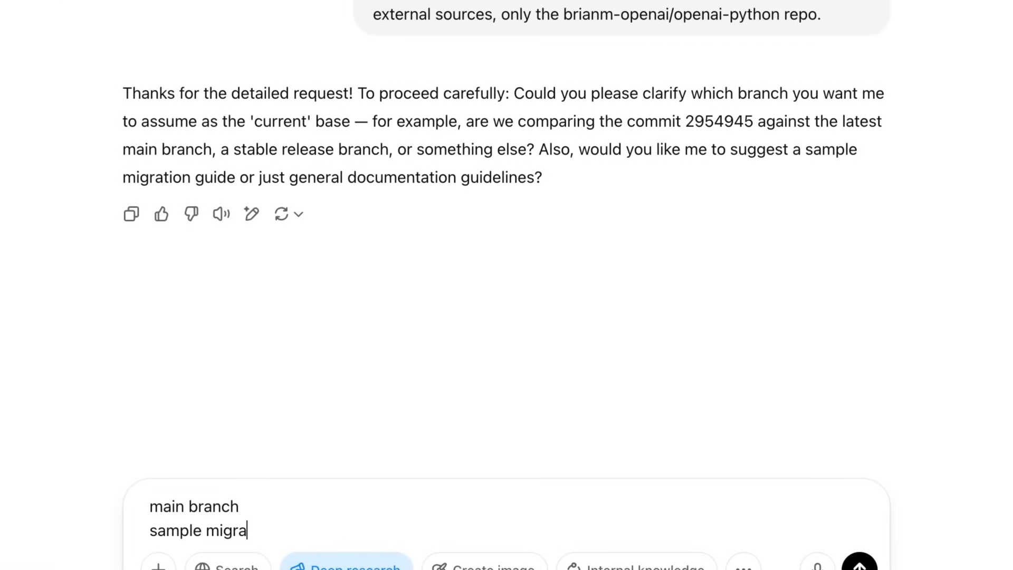
text(tion guide)
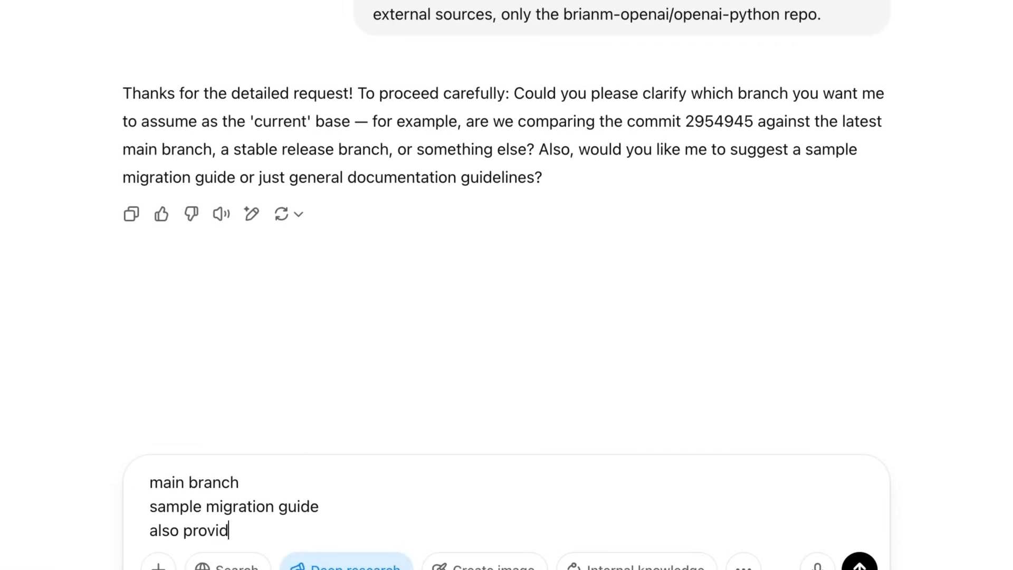
text(e tests i may need)
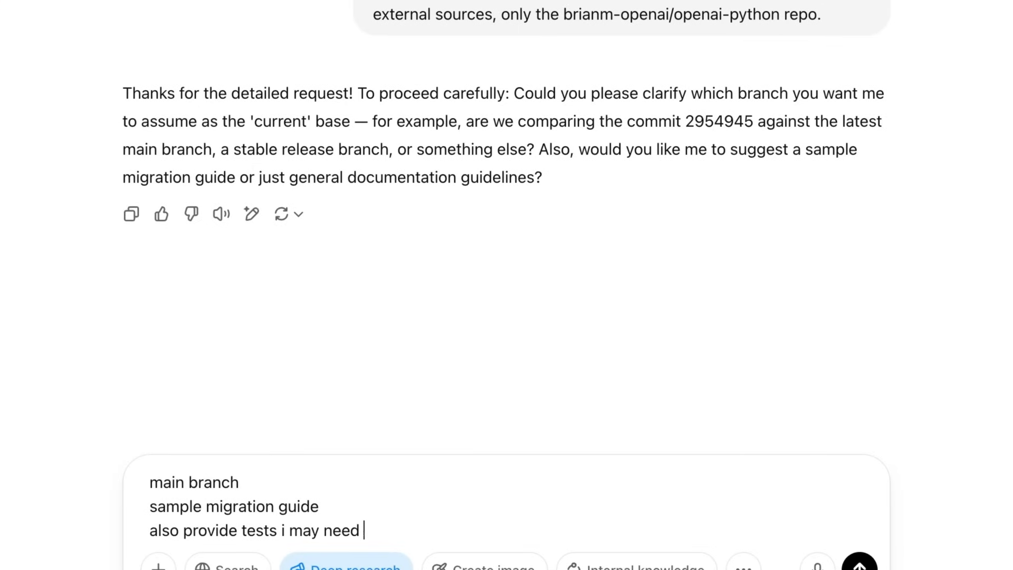
text(to implement)
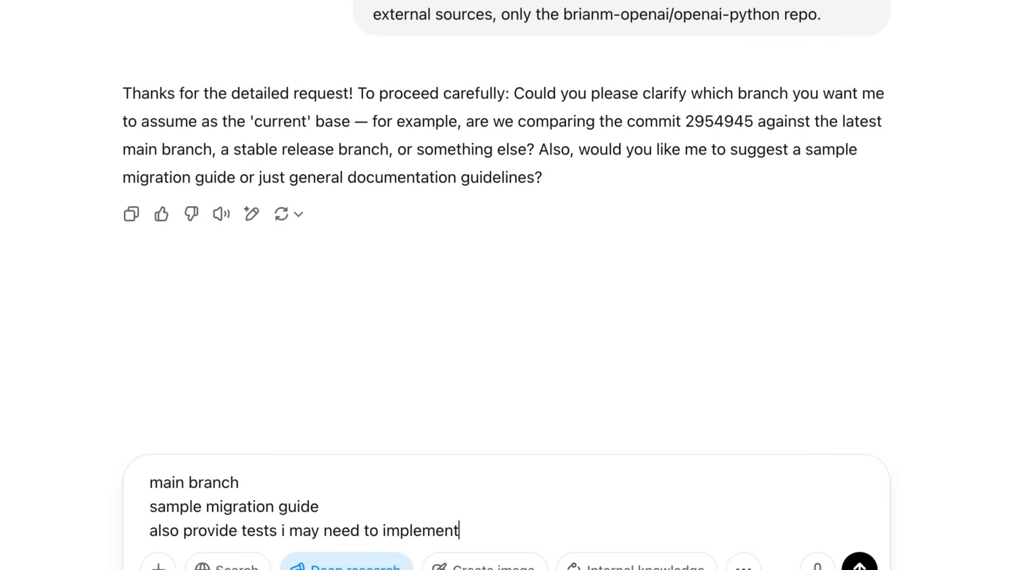
click(859, 566)
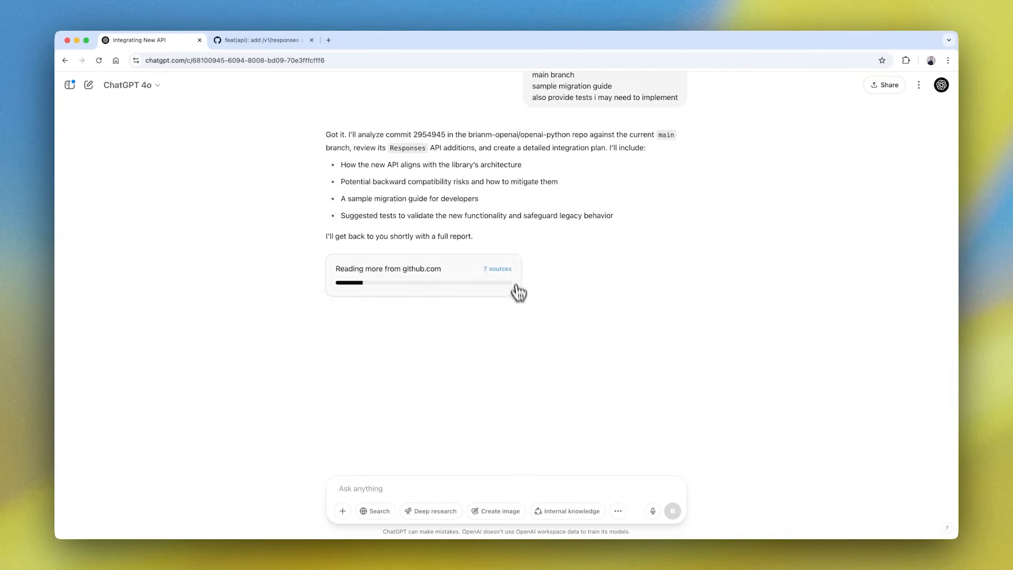
View the research's Activity and Sources sidebar while it reads from github.com
click(498, 268)
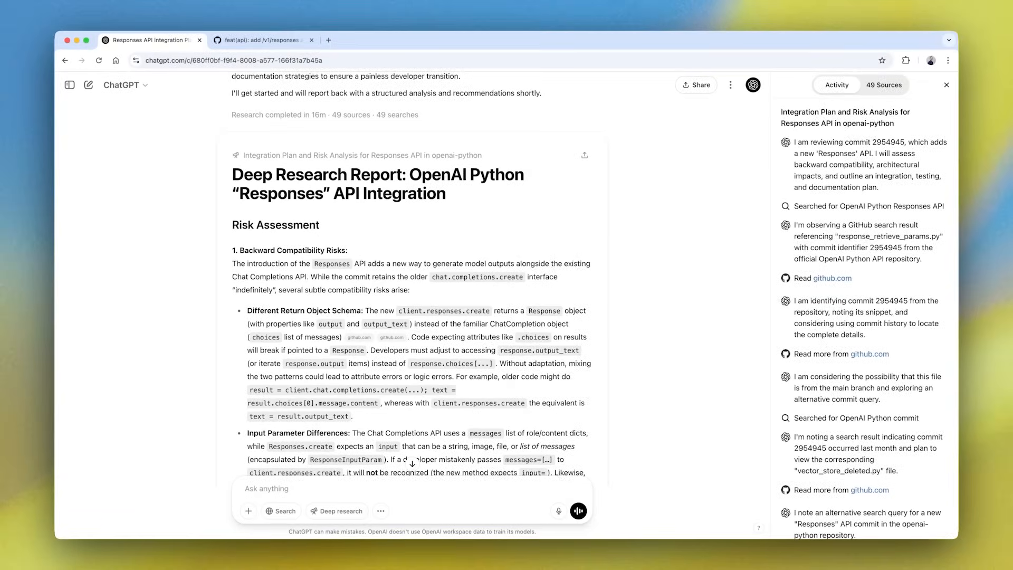
mouse_move(183, 201)
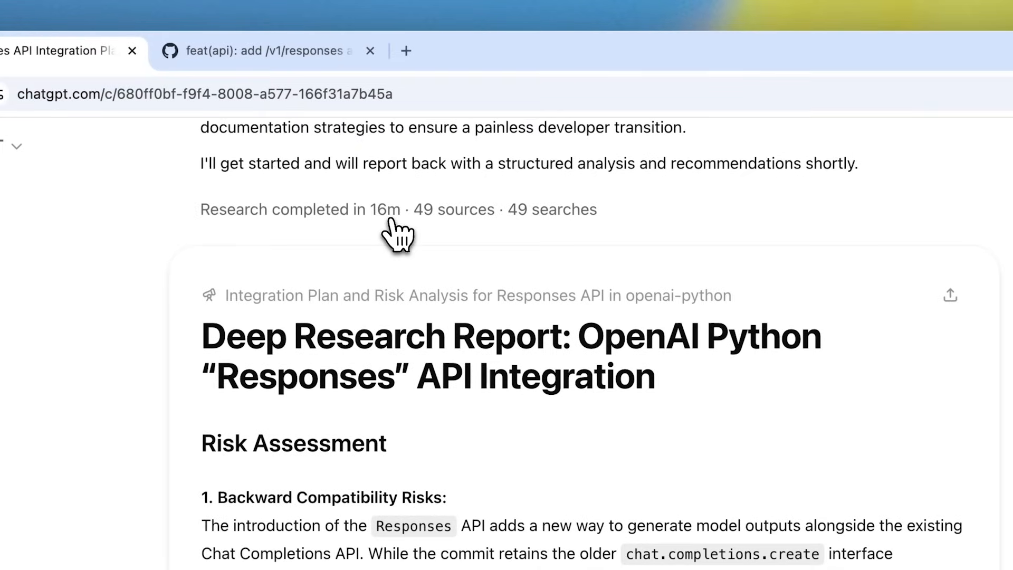
mouse_move(547, 229)
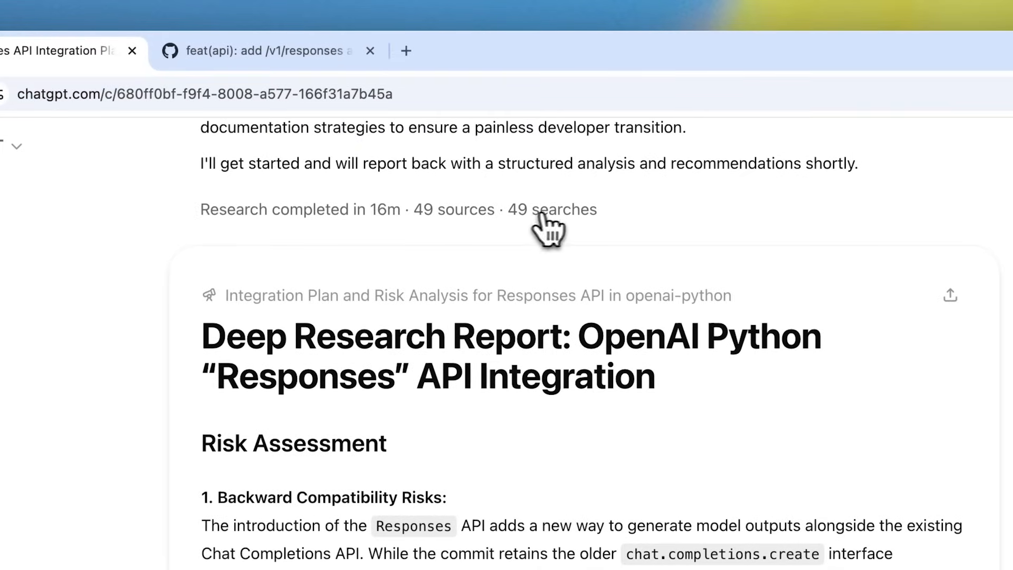
mouse_move(591, 233)
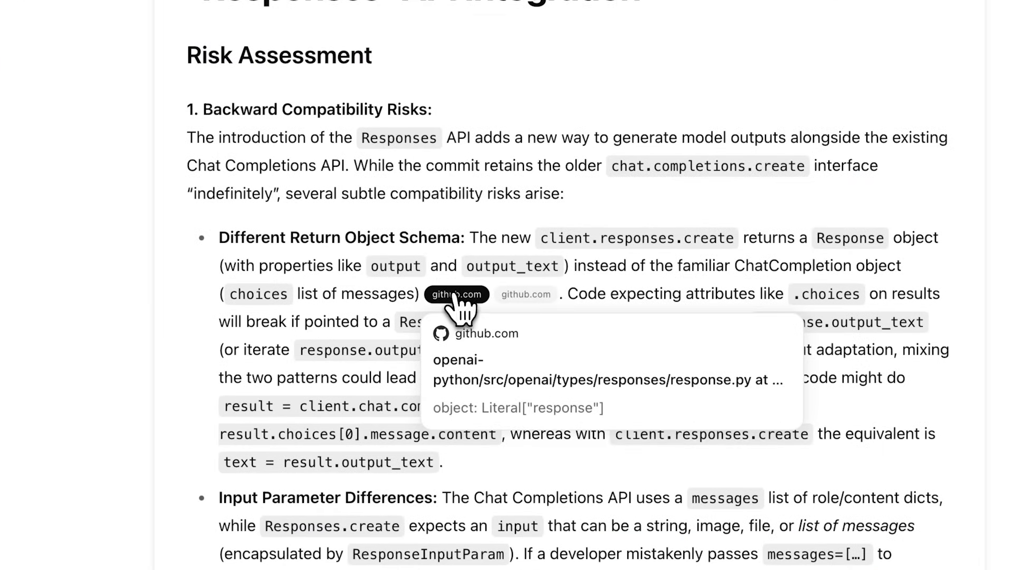
mouse_move(525, 295)
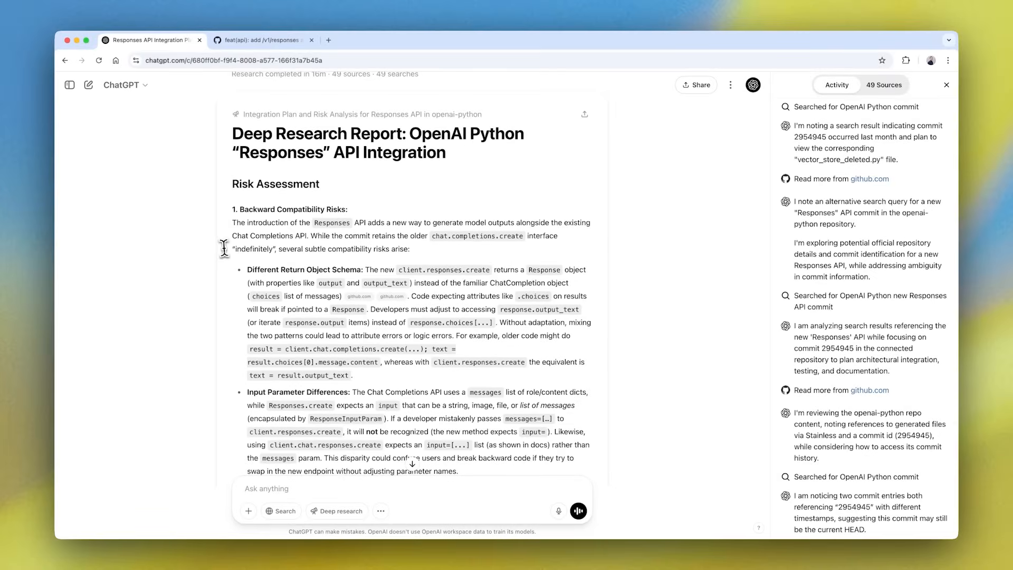
Scroll the report from the compatibility risks down to '3. Architectural Inconsistencies Introduced'
scroll(down, 3)
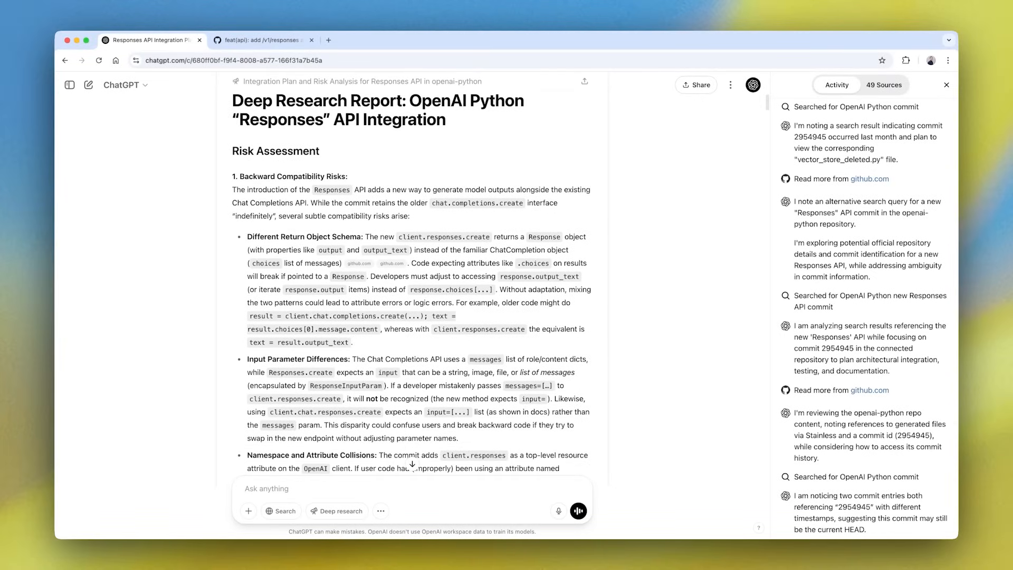
scroll(down, 3)
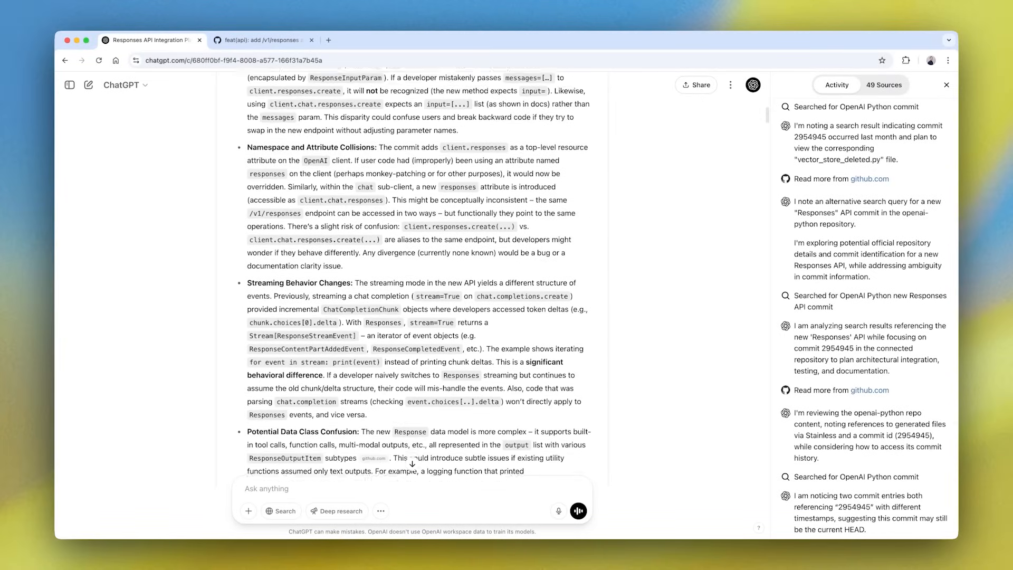
scroll(down, 3)
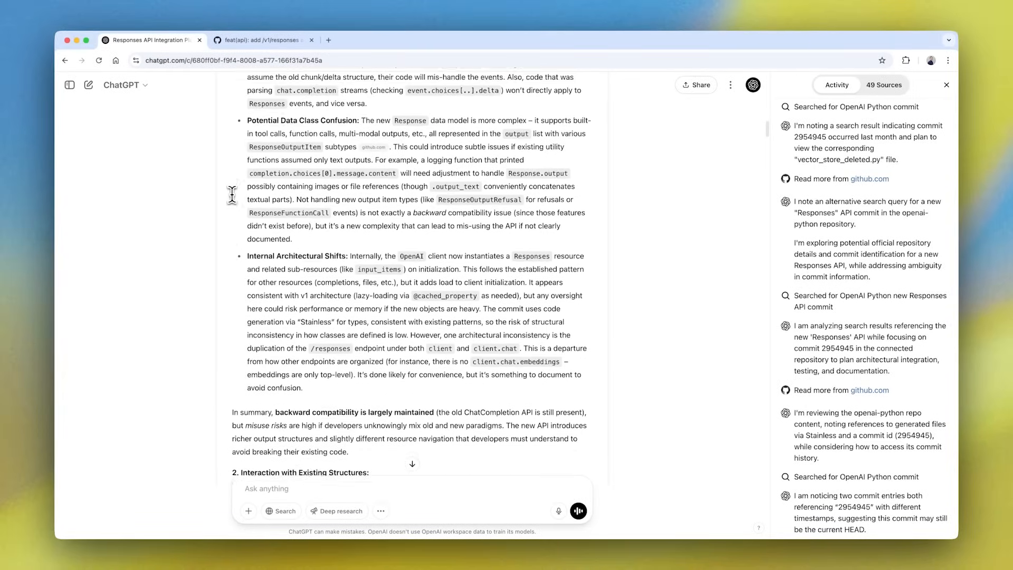
scroll(down, 3)
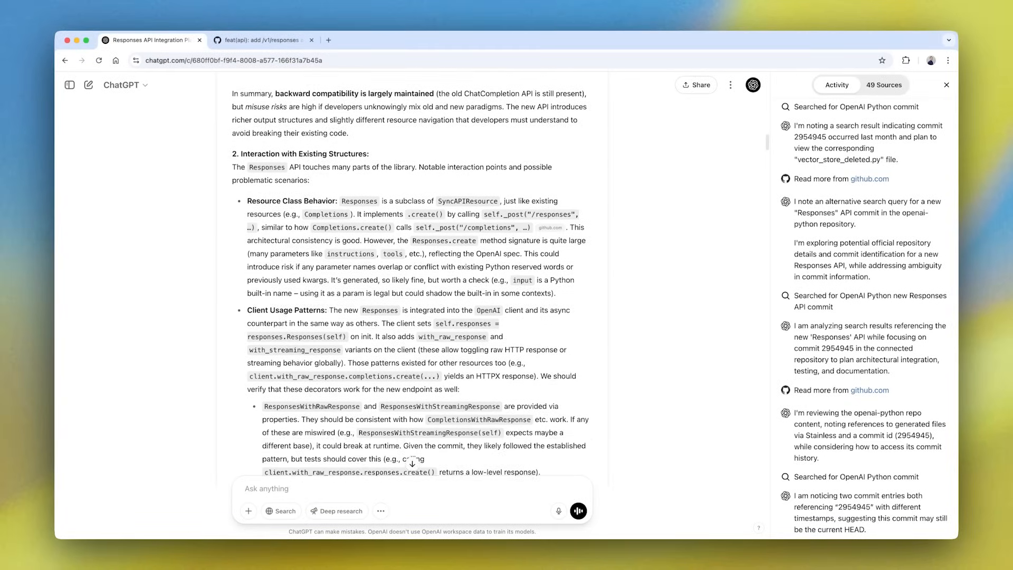
scroll(down, 3)
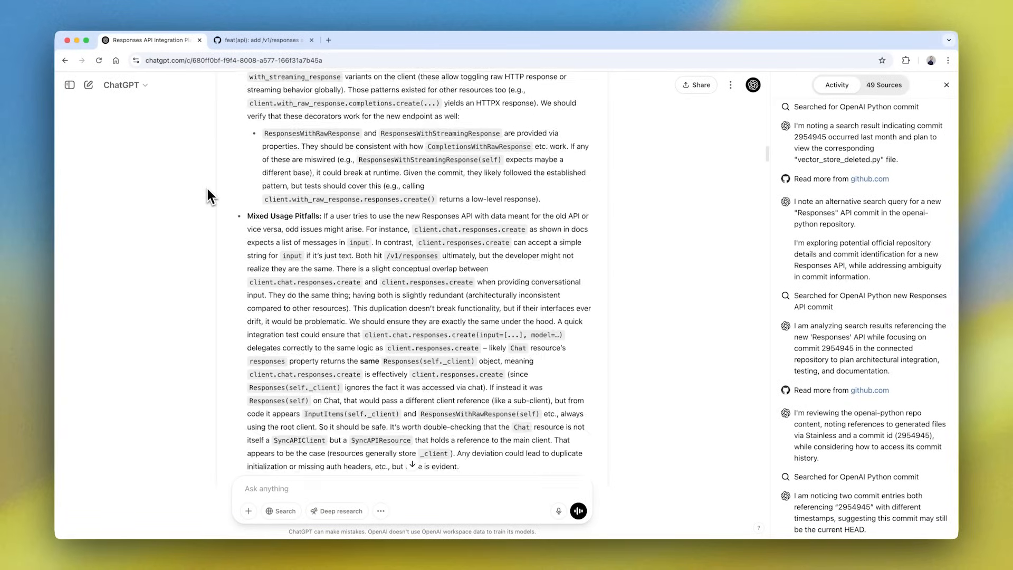
scroll(down, 3)
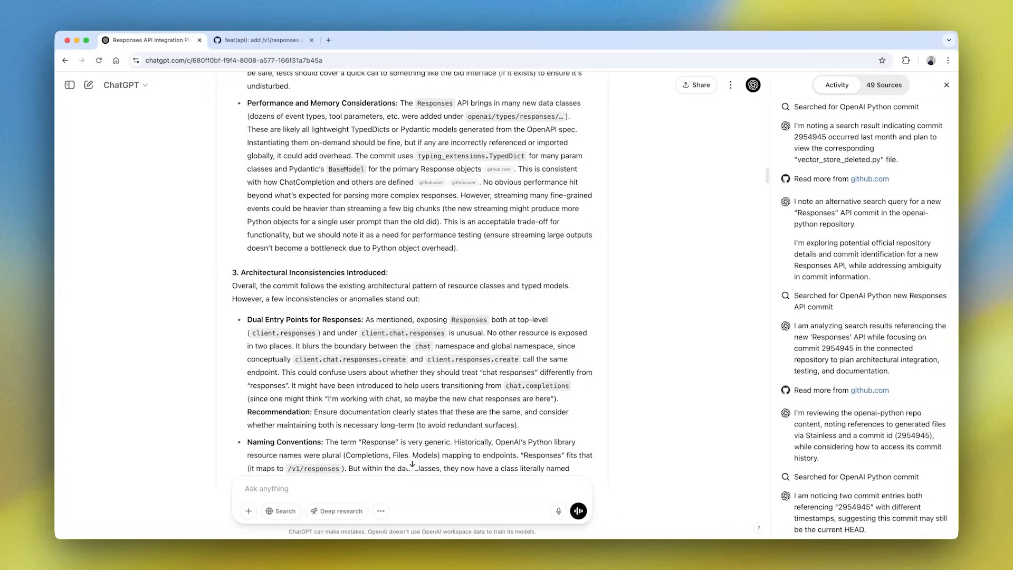
scroll(down, 3)
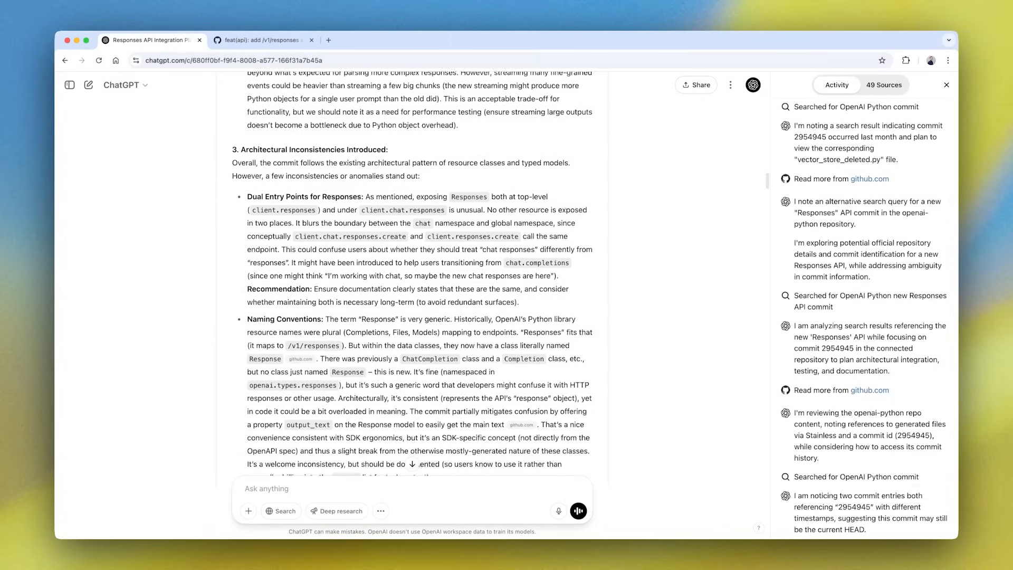
scroll(down, 3)
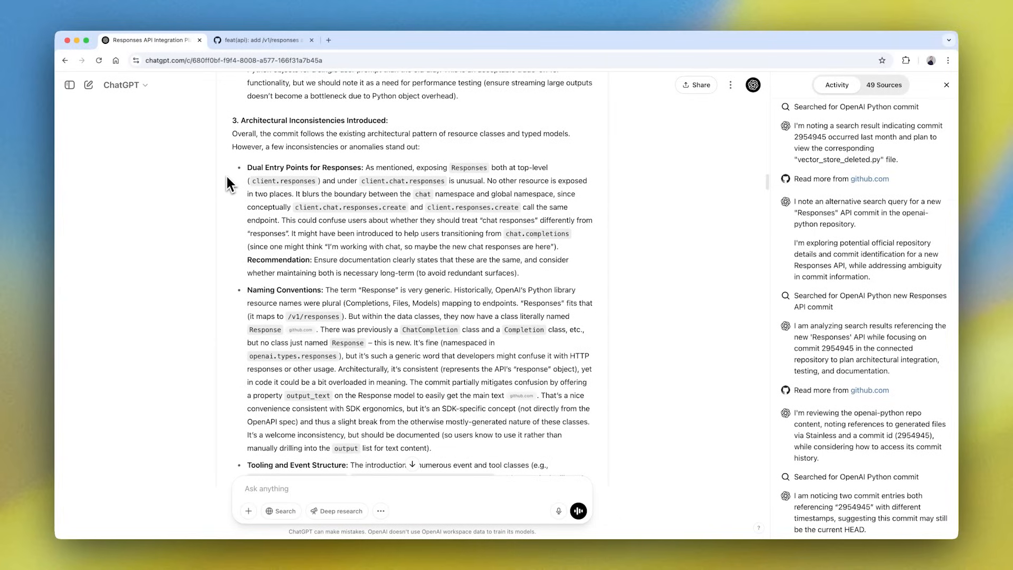